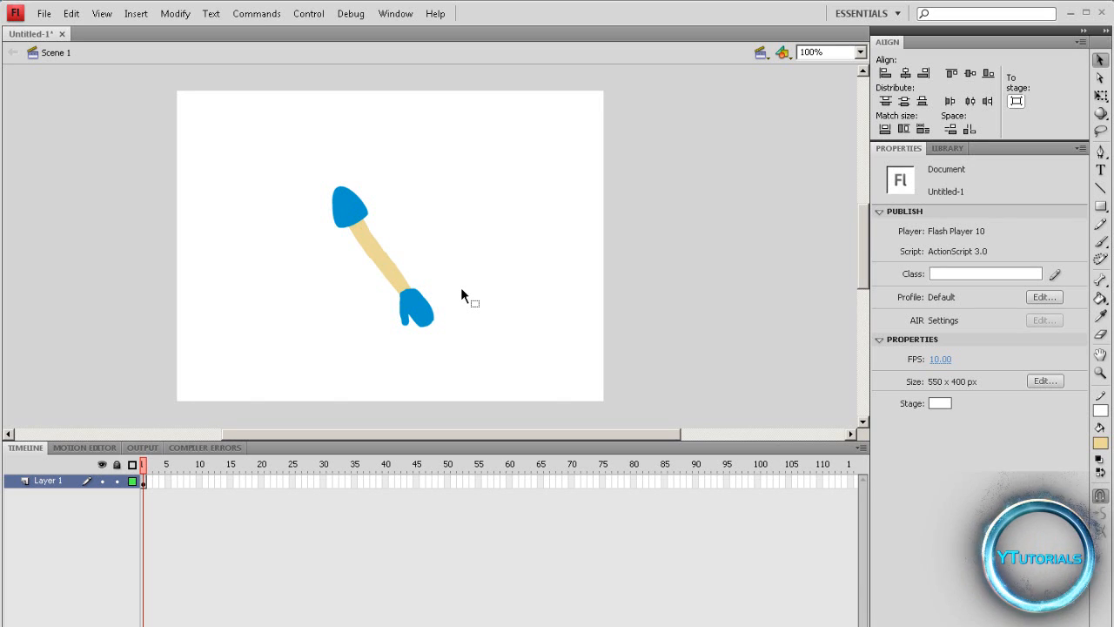
pyautogui.moveTo(457, 289)
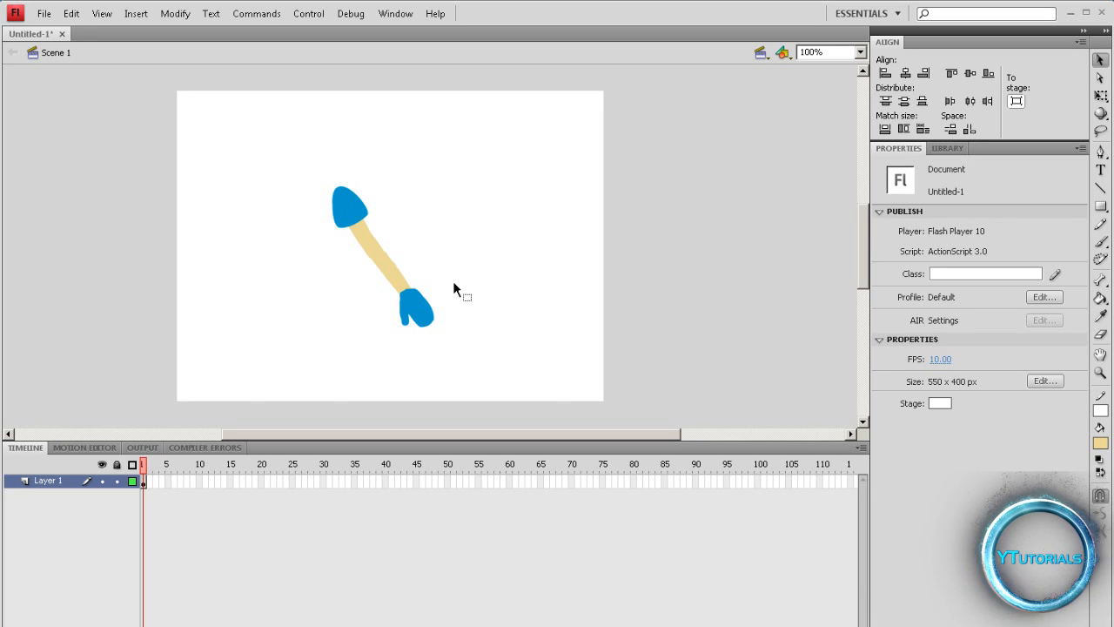
pyautogui.moveTo(342, 289)
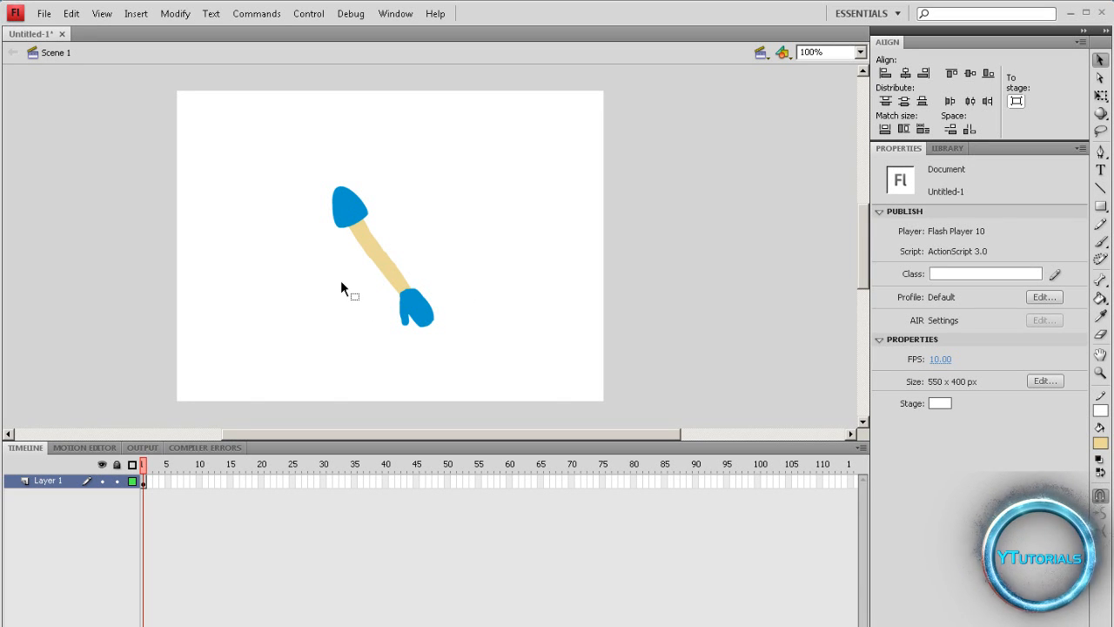
pyautogui.moveTo(335, 272)
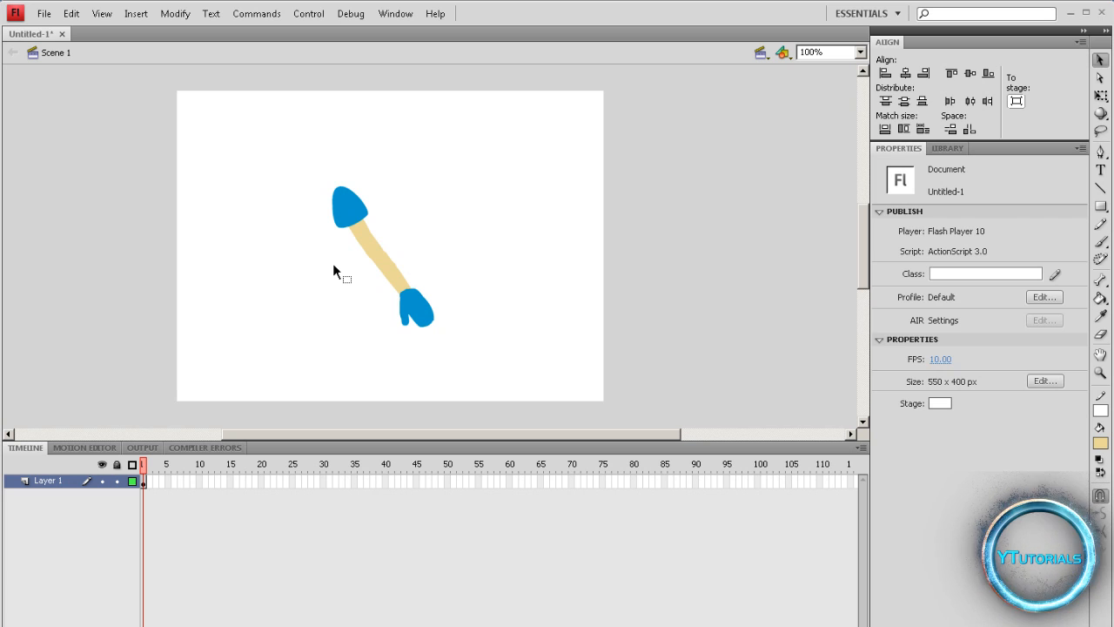
pyautogui.moveTo(303, 247)
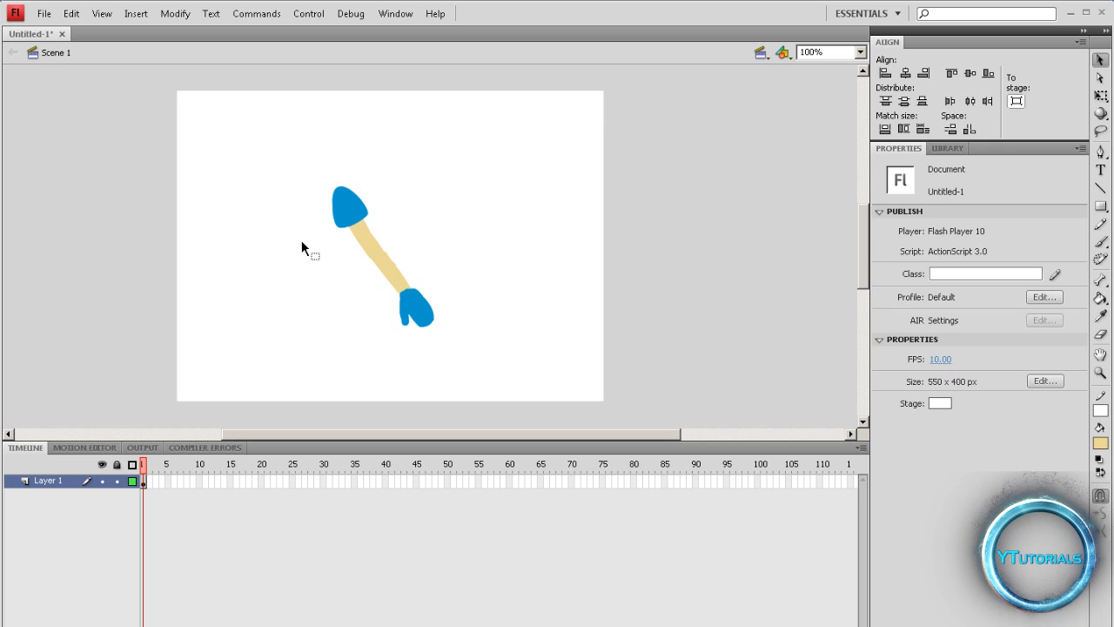
pyautogui.moveTo(287, 251)
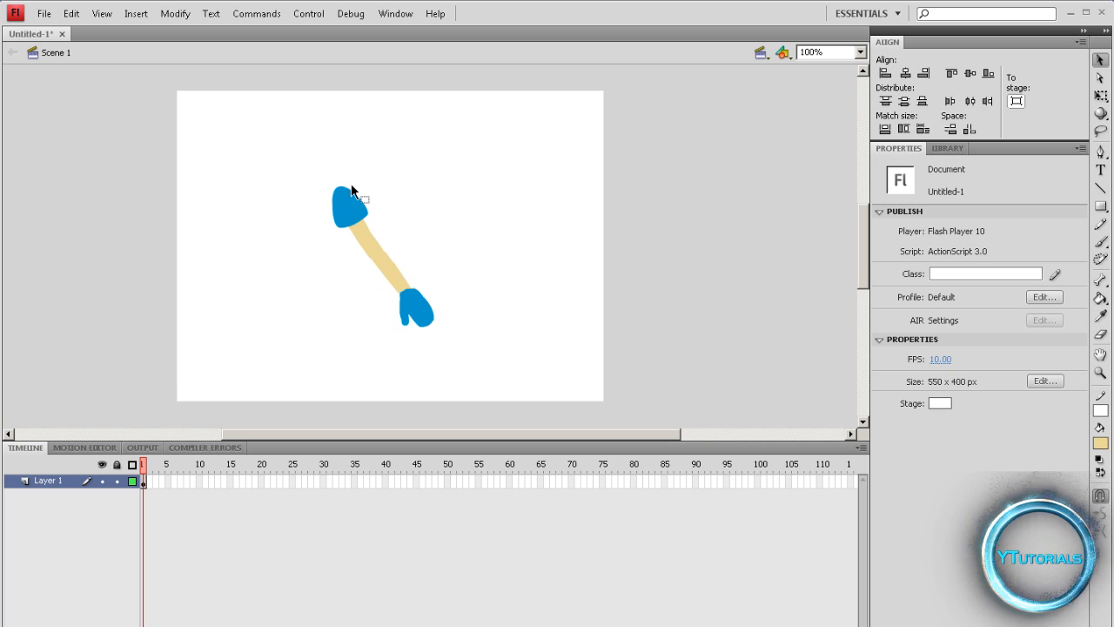
pyautogui.moveTo(386, 139)
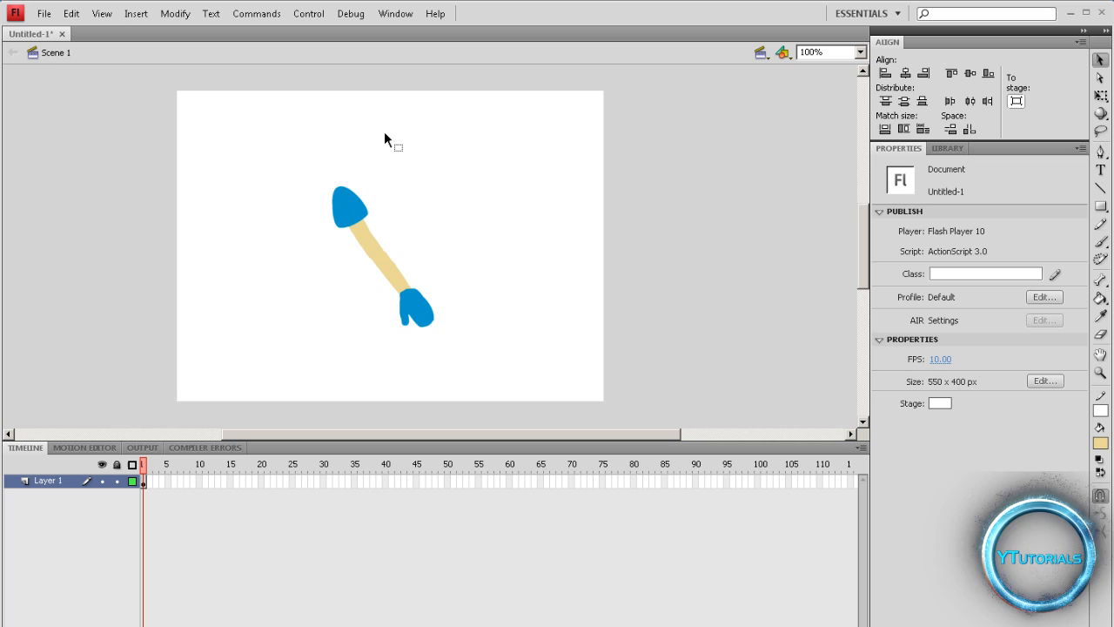
pyautogui.moveTo(397, 220)
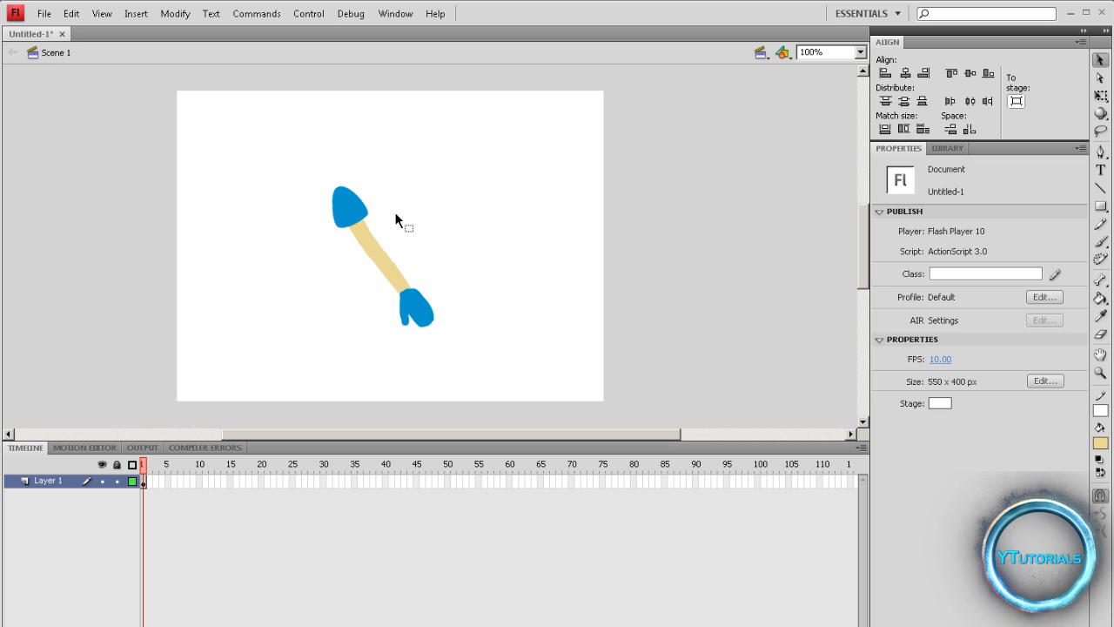
pyautogui.moveTo(373, 253)
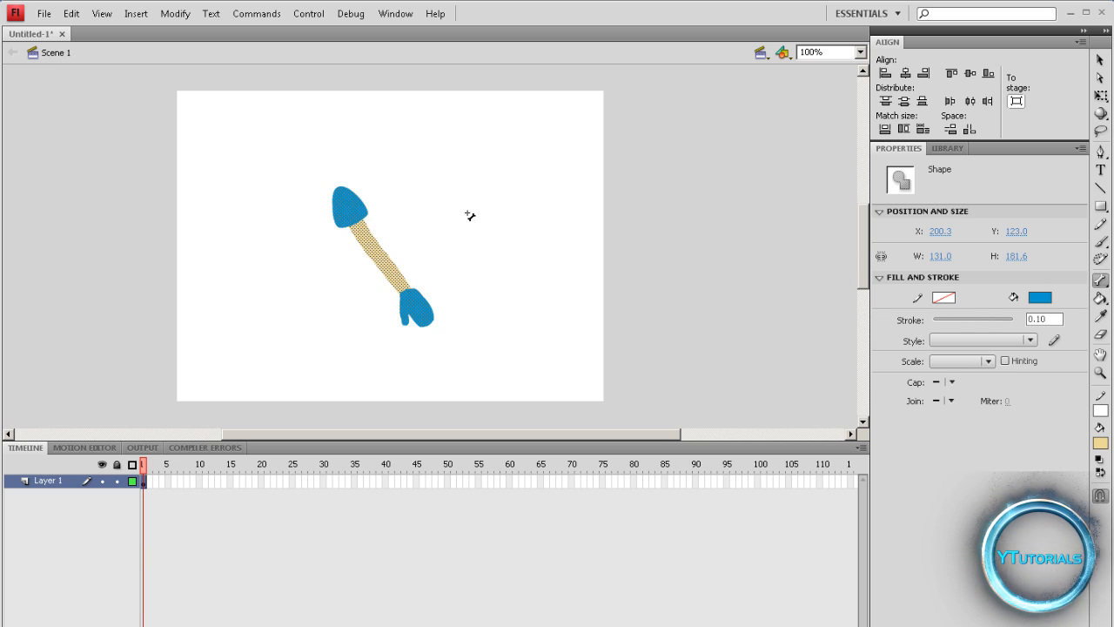
pyautogui.moveTo(352, 206)
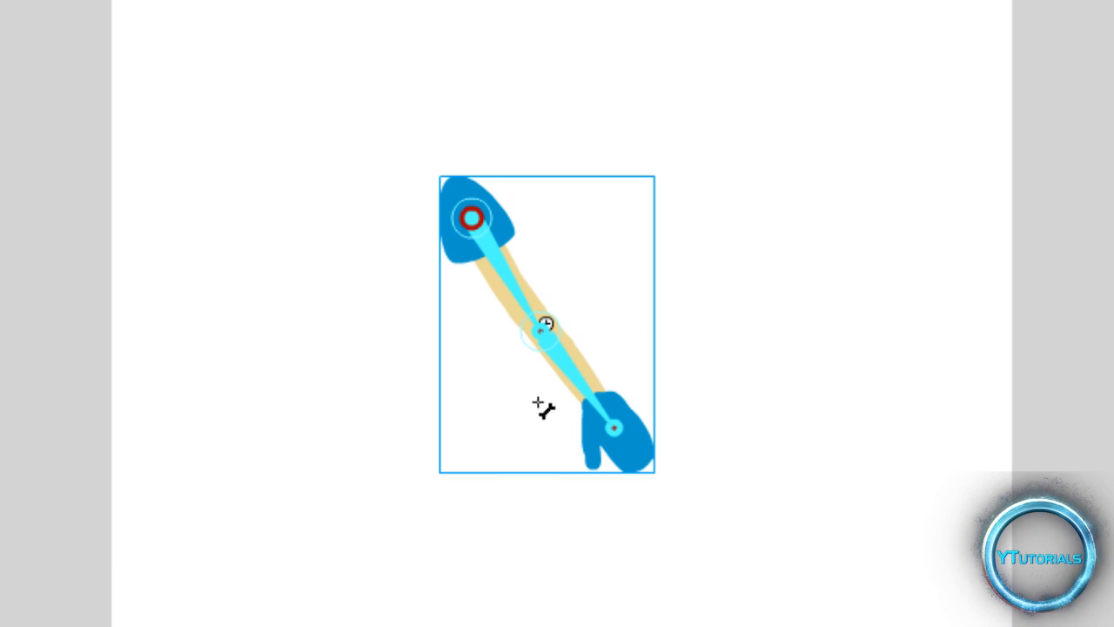
pyautogui.moveTo(601, 310)
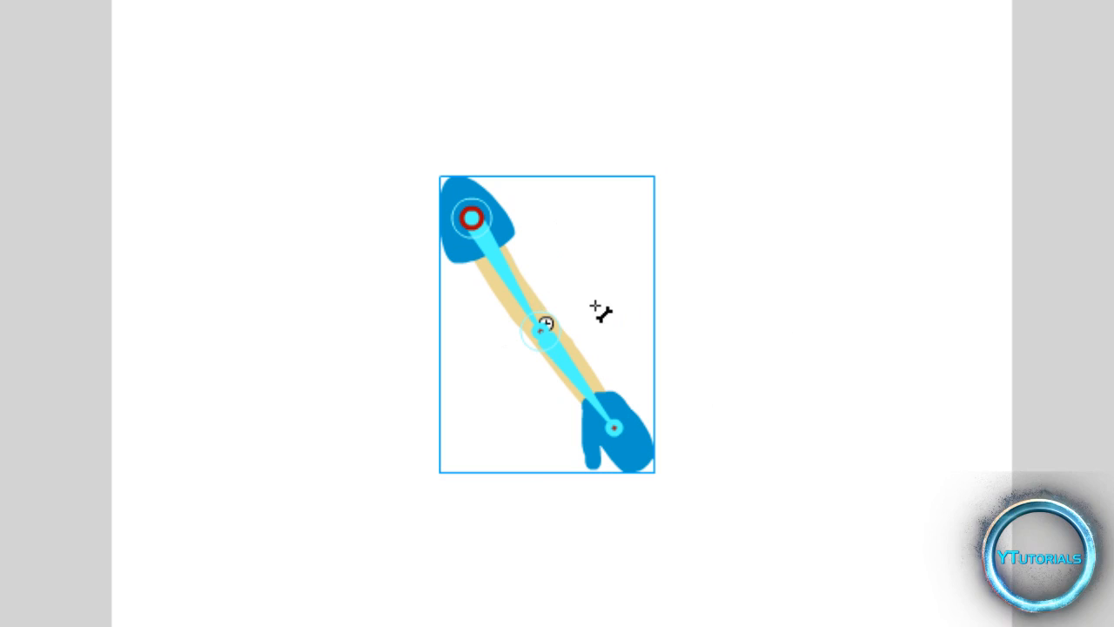
pyautogui.moveTo(496, 25)
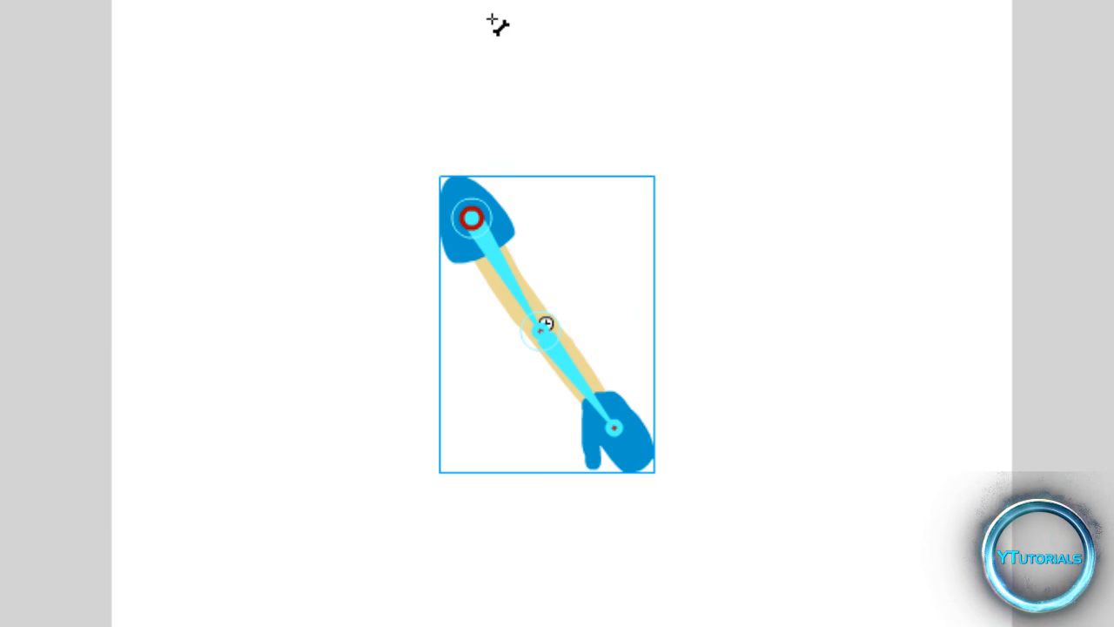
pyautogui.moveTo(444, 314)
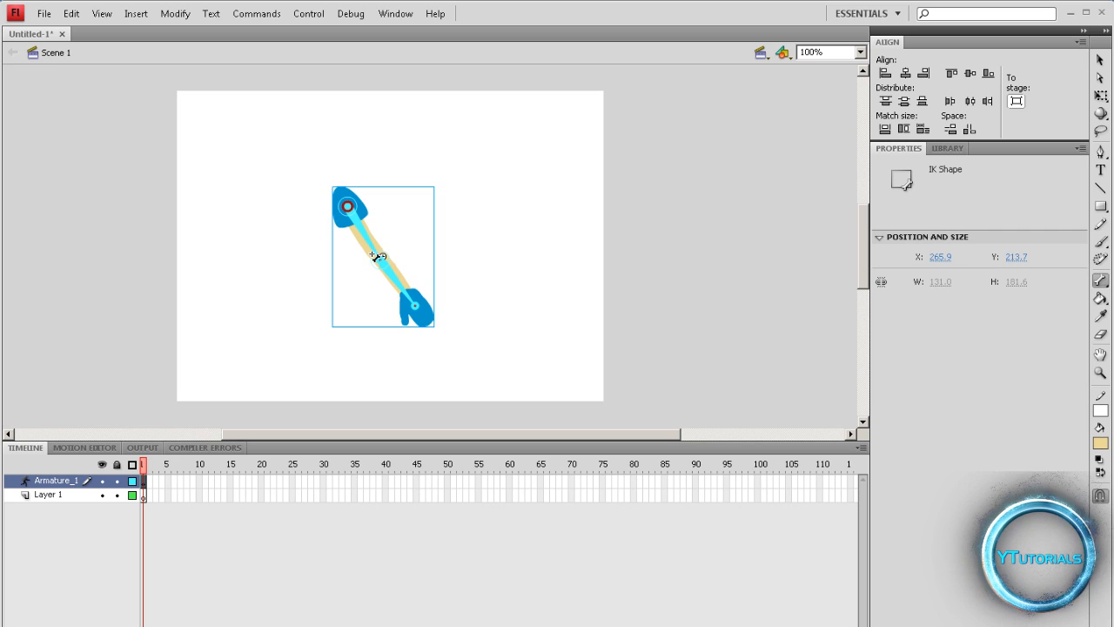
pyautogui.moveTo(1076, 45)
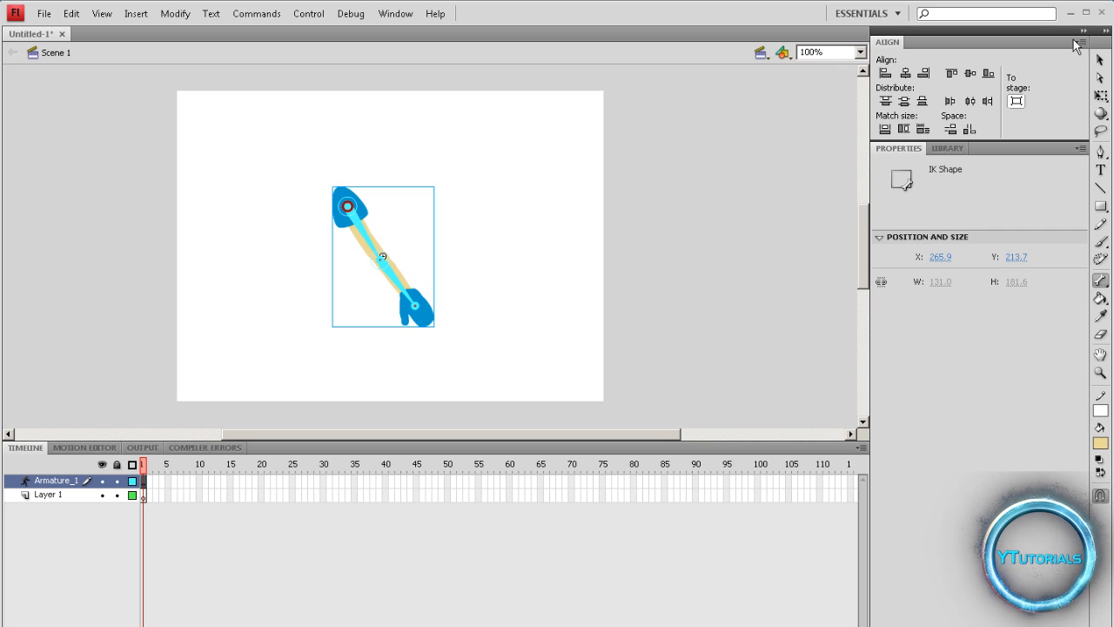
pyautogui.moveTo(1100, 80)
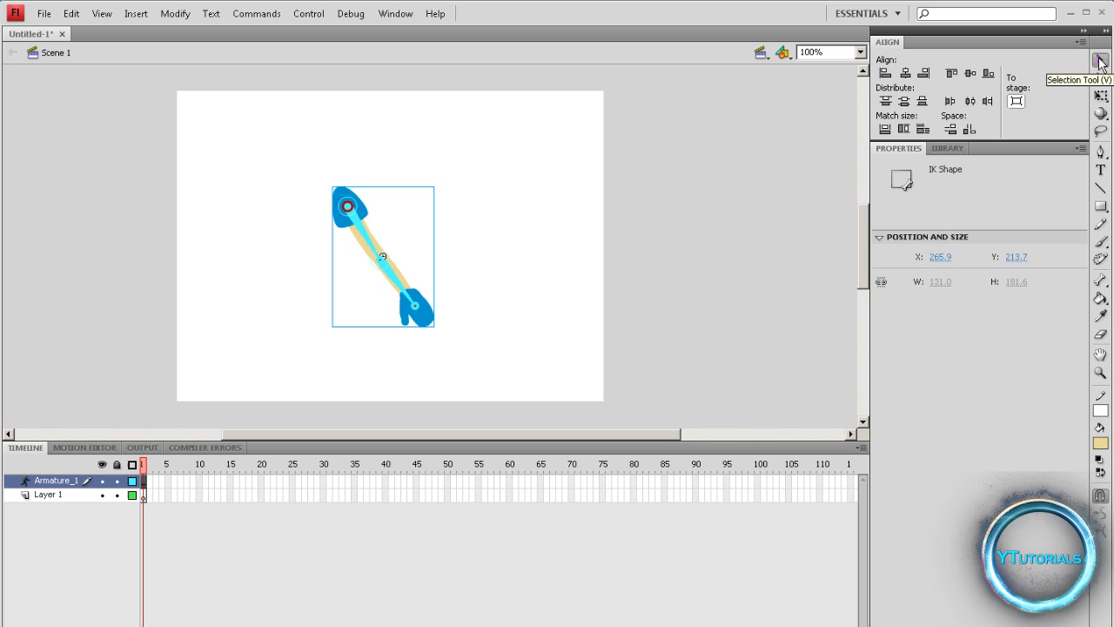
pyautogui.moveTo(414, 306)
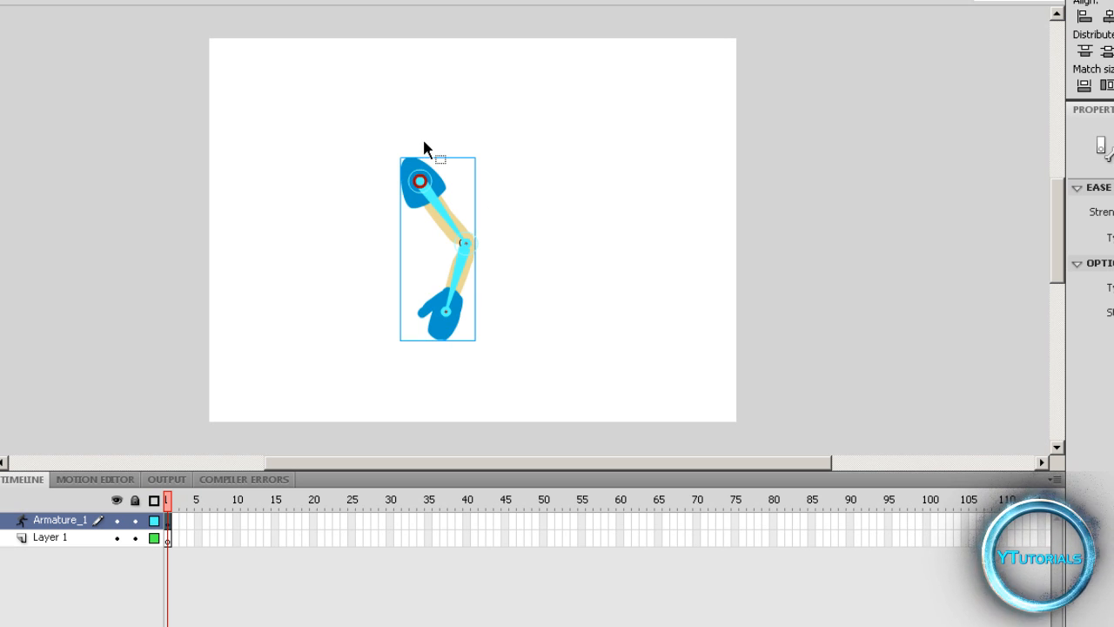
pyautogui.moveTo(218, 536)
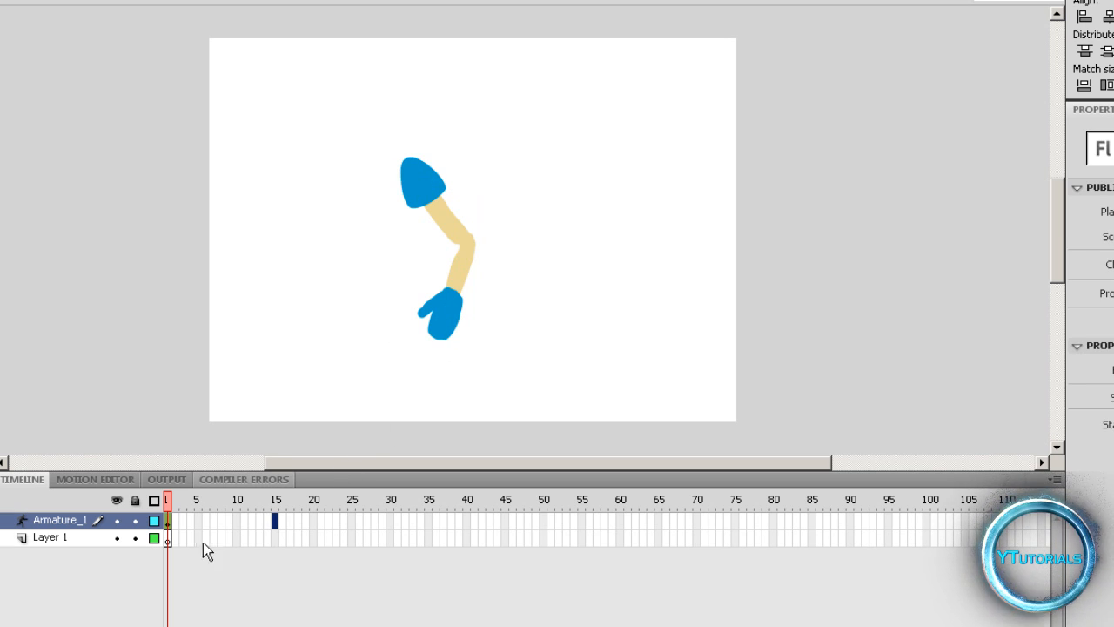
# Insert a pose at frame 15 with the forearm swung so the hand points left, and scrub to preview
pyautogui.rightClick(275, 521)
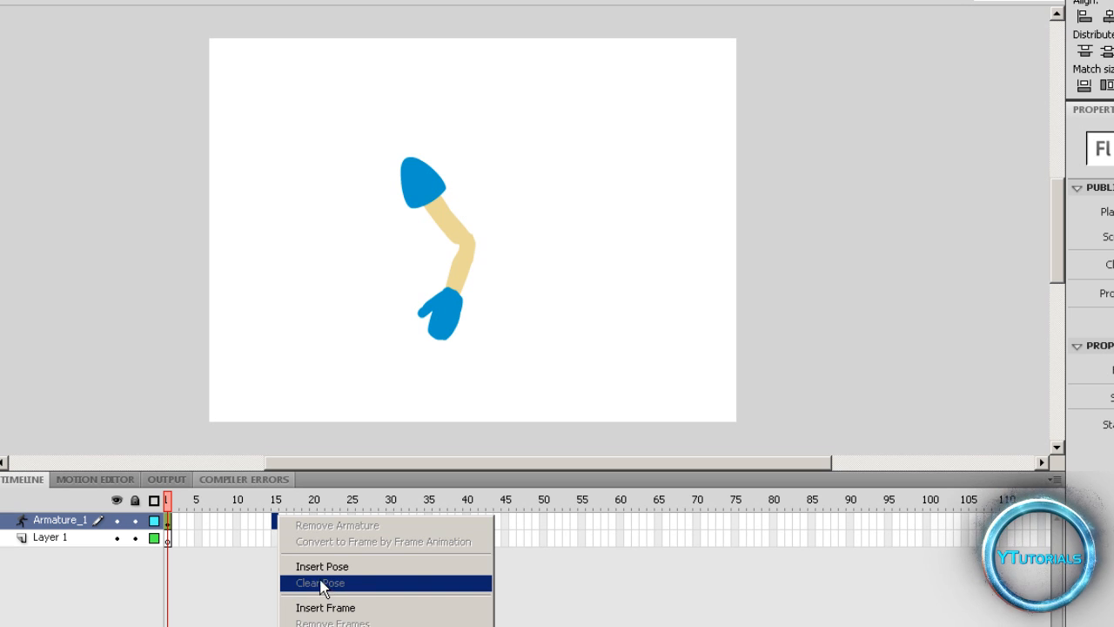
pyautogui.moveTo(326, 608)
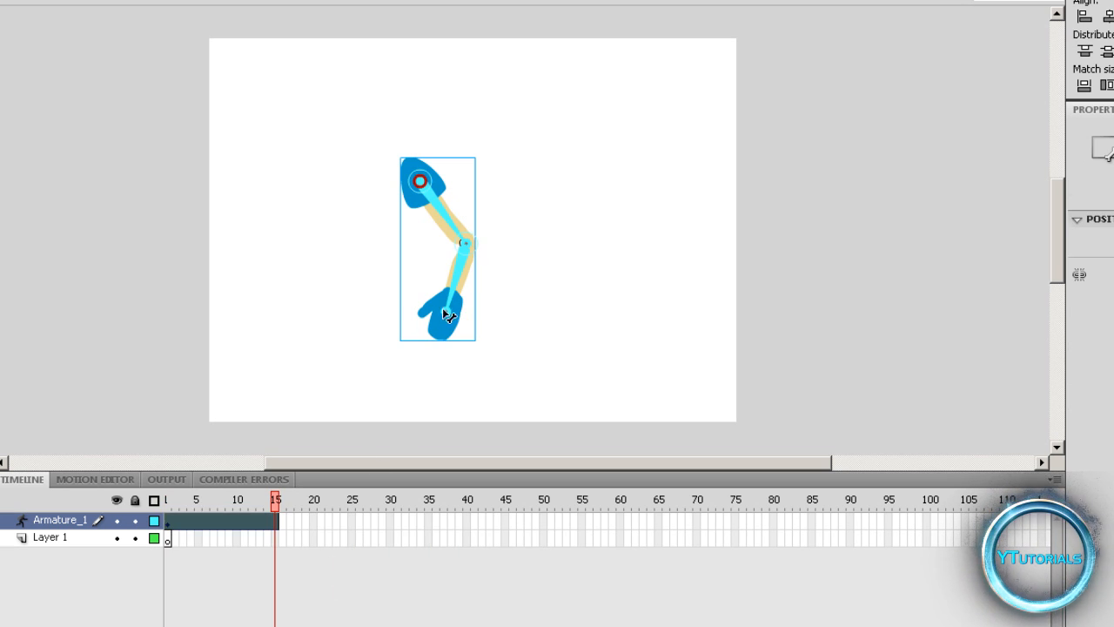
pyautogui.moveTo(444, 314); pyautogui.dragTo(397, 282)
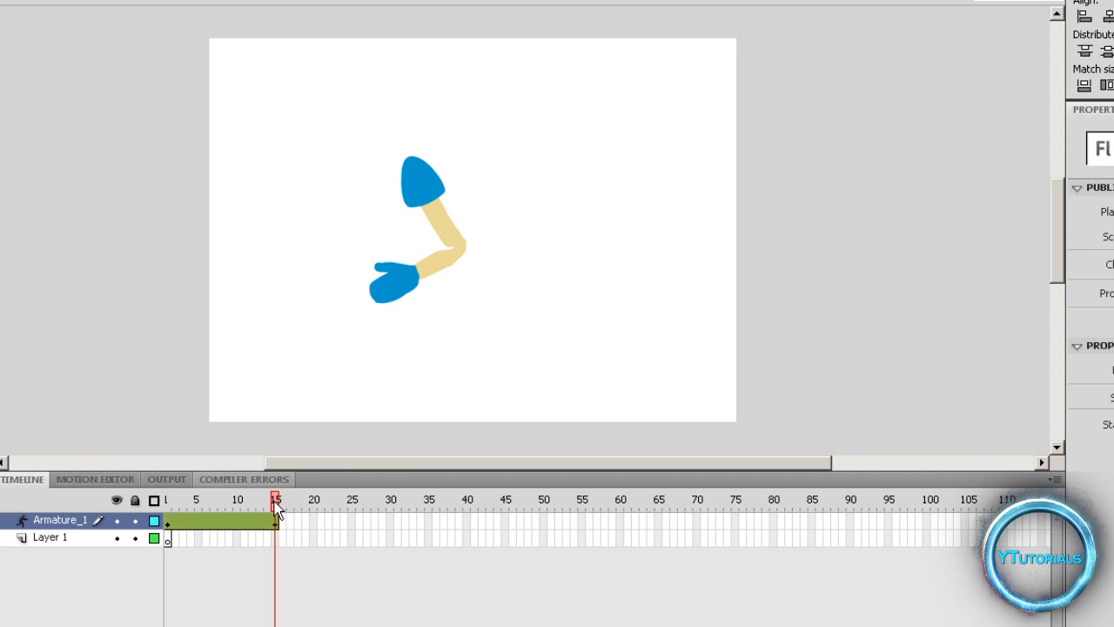
pyautogui.moveTo(275, 498); pyautogui.dragTo(216, 498)
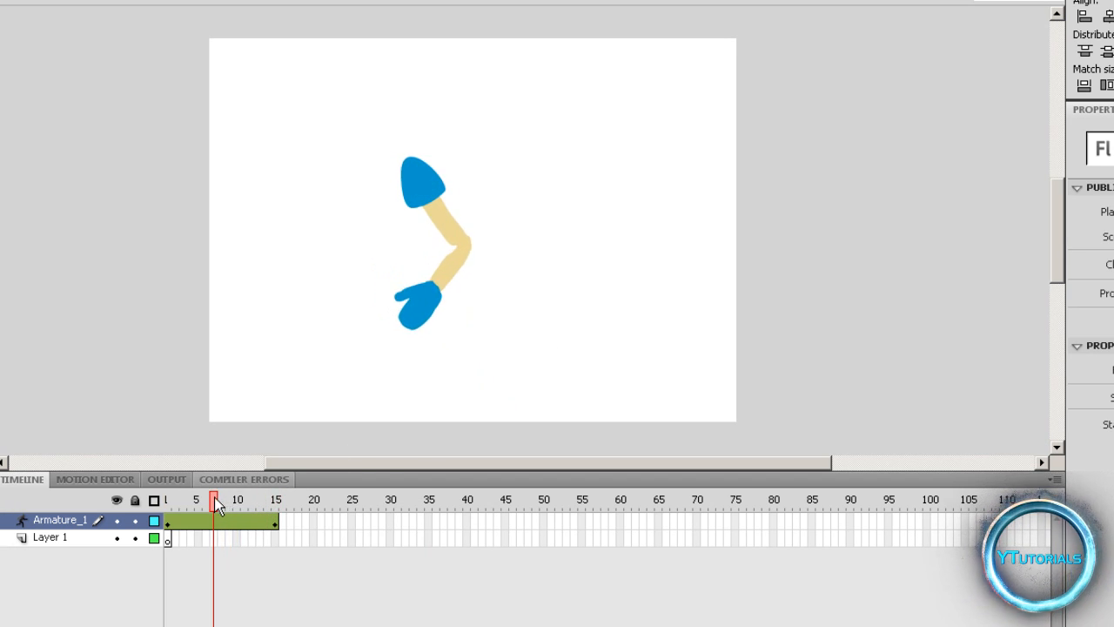
pyautogui.moveTo(216, 498); pyautogui.dragTo(223, 498)
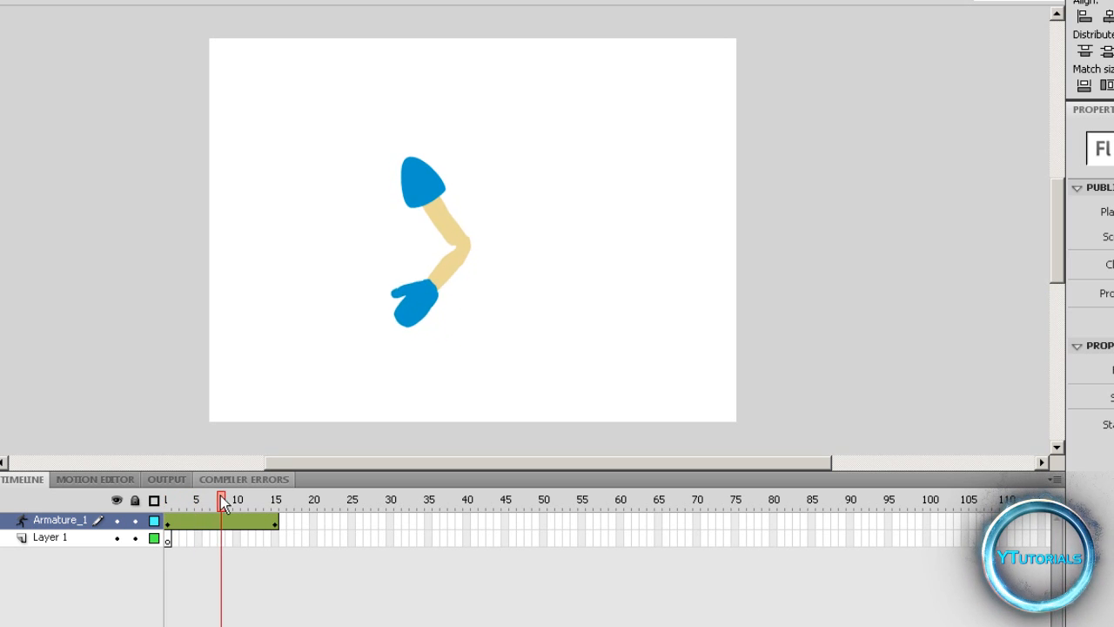
# Insert a pose at frame 35 with the whole arm raised toward the upper left
pyautogui.rightClick(275, 521)
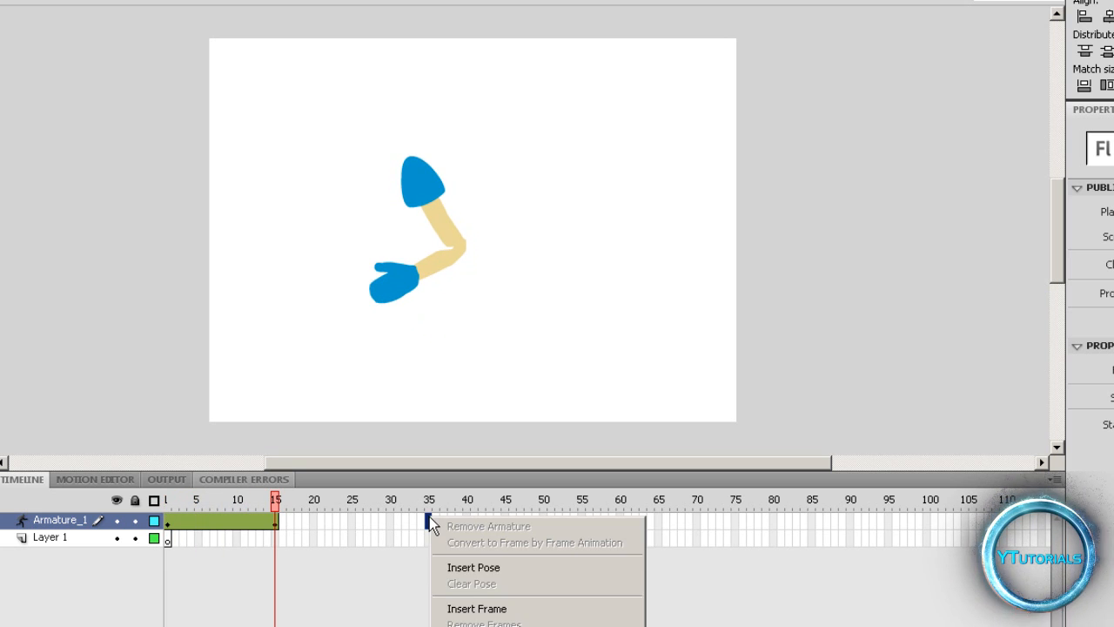
pyautogui.moveTo(502, 610)
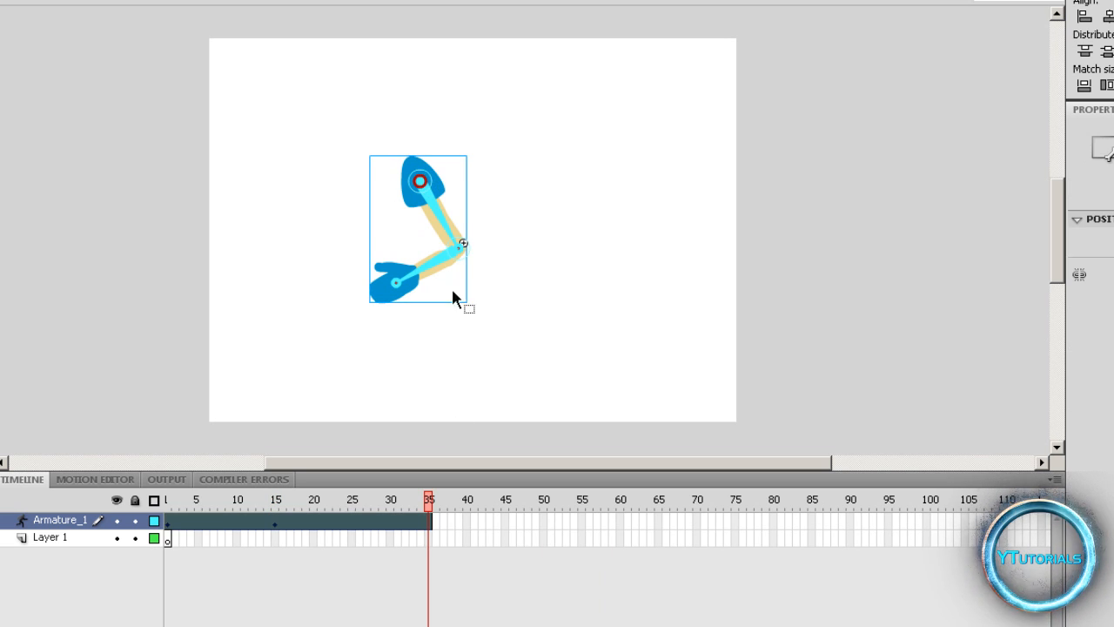
pyautogui.moveTo(426, 180); pyautogui.dragTo(409, 178)
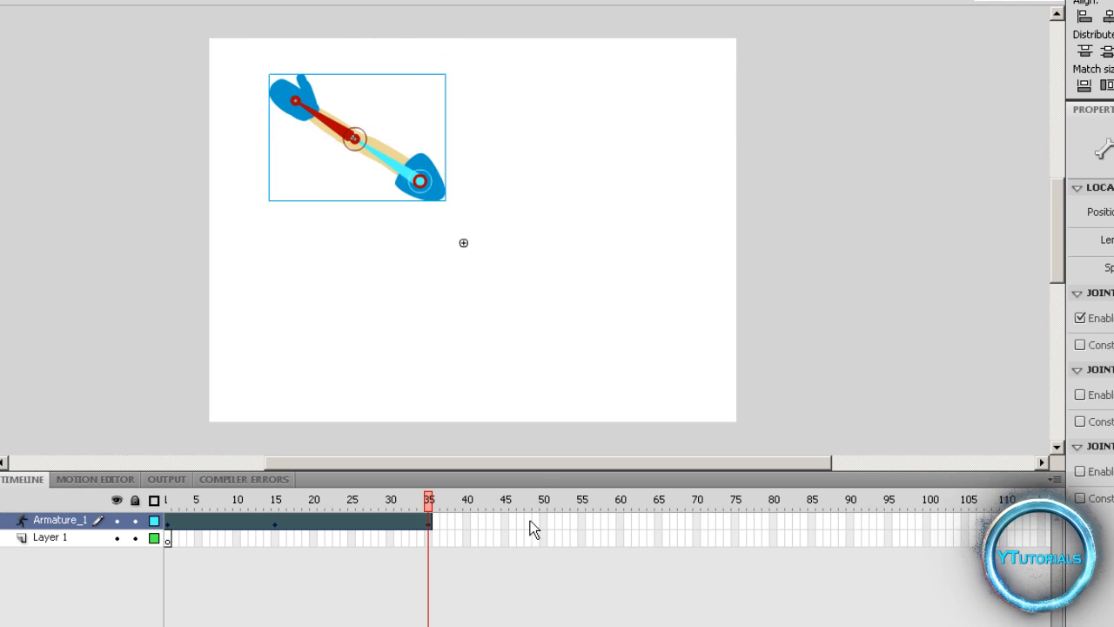
# Review in-between frames and the poses at frames 35, 15 and 1
pyautogui.click(305, 500)
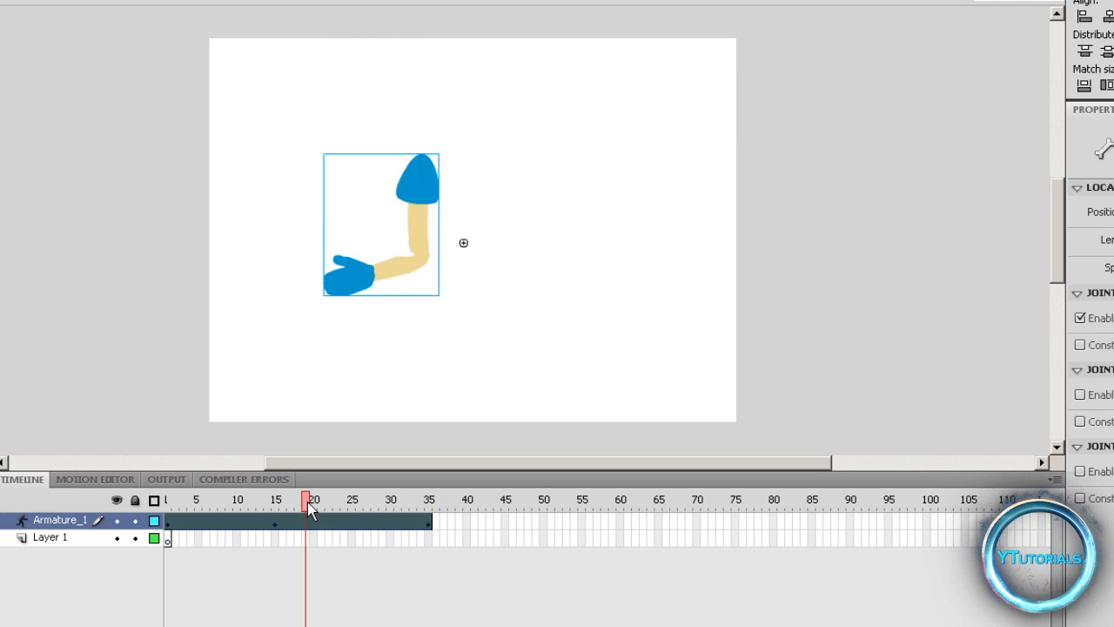
pyautogui.click(167, 500)
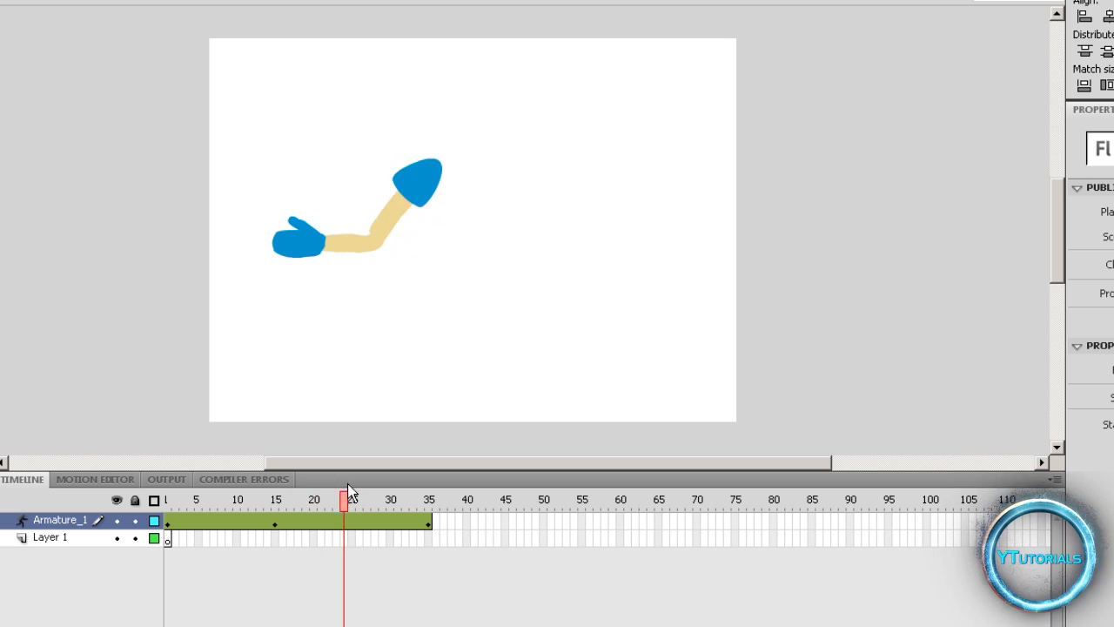
pyautogui.click(426, 498)
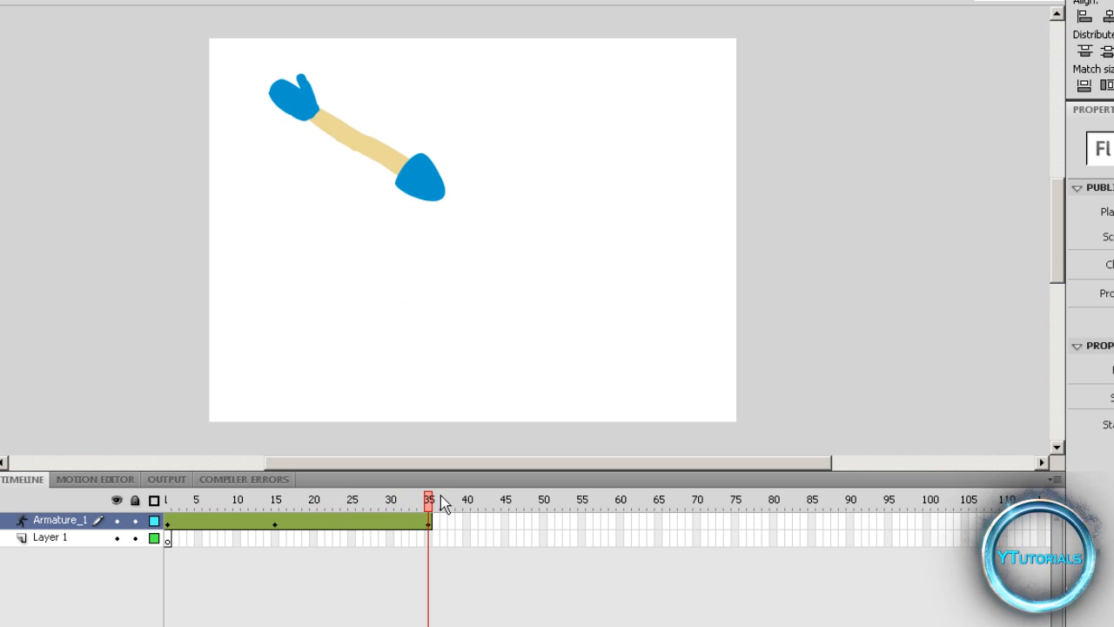
pyautogui.click(275, 500)
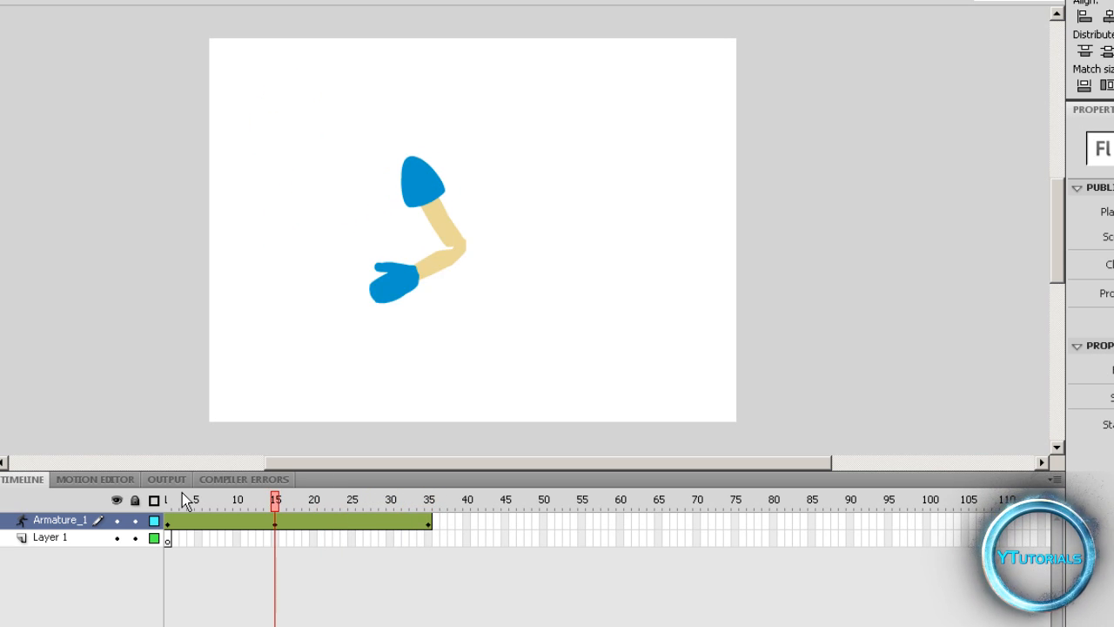
pyautogui.click(183, 500)
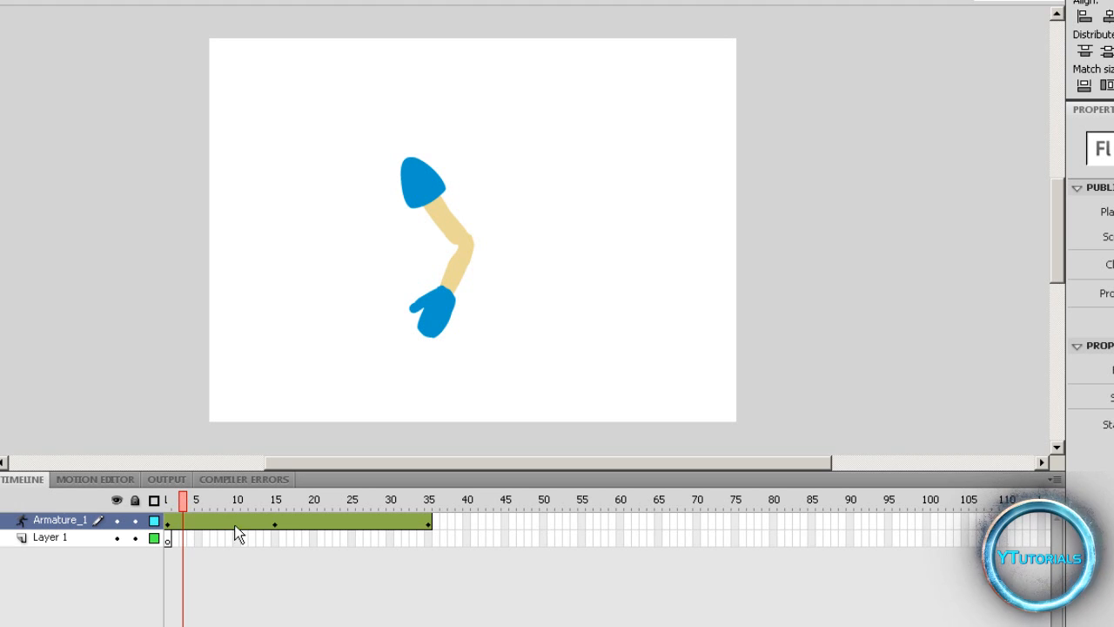
pyautogui.moveTo(519, 289)
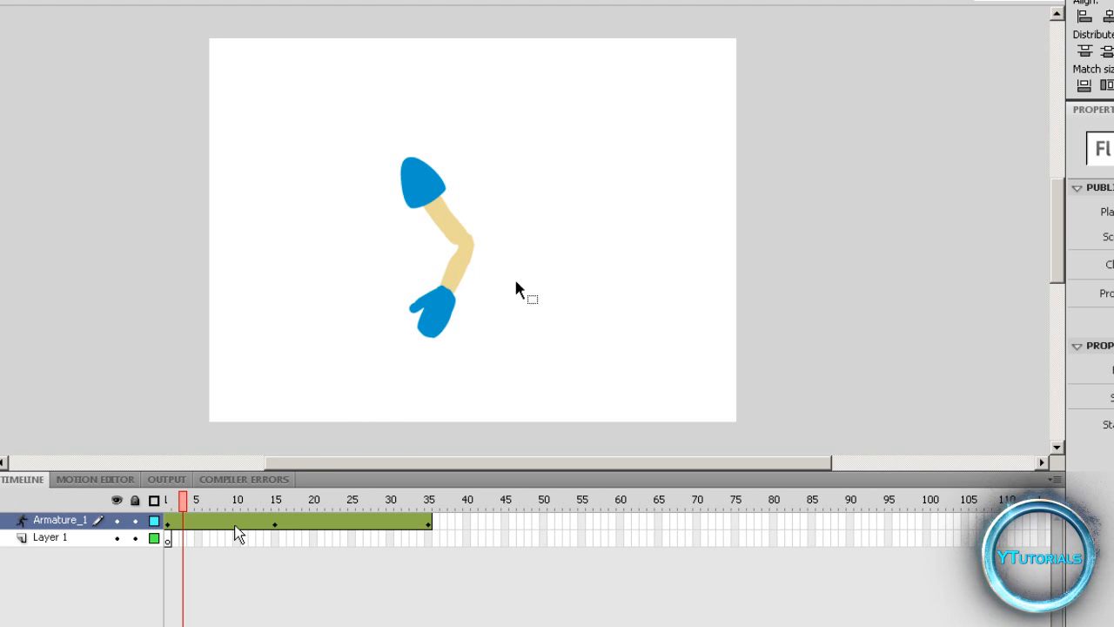
pyautogui.moveTo(251, 153)
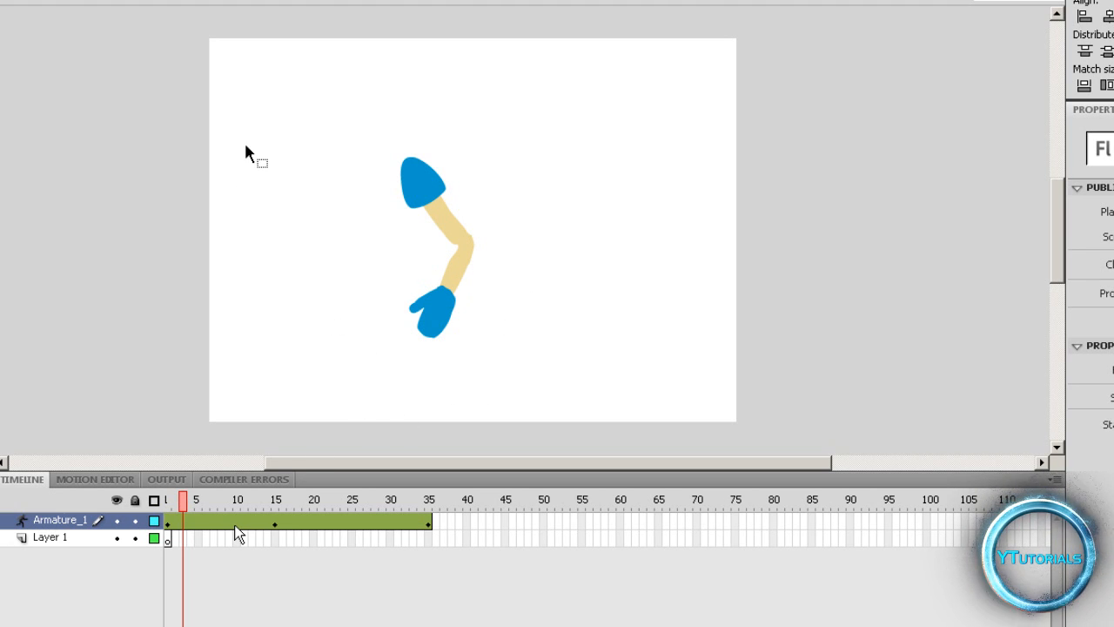